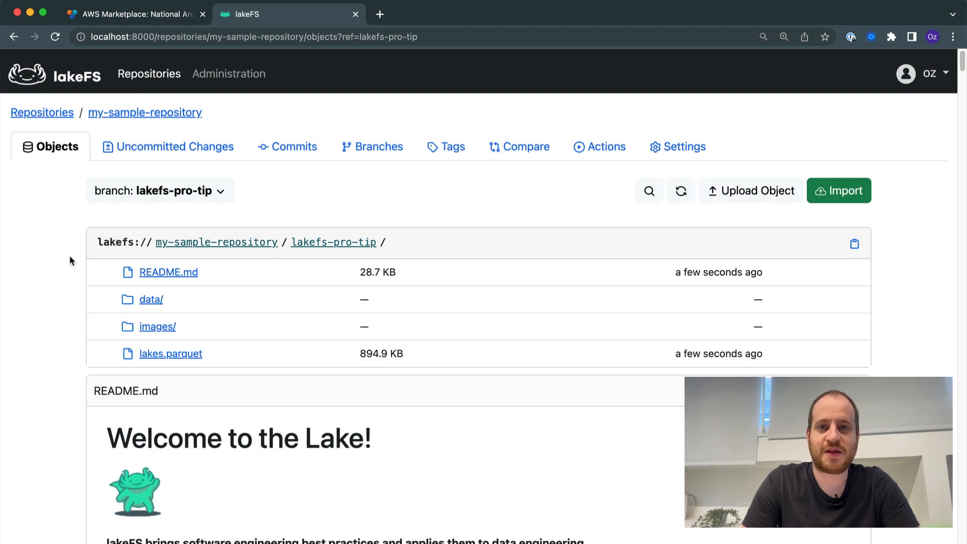
mouse_move(163, 288)
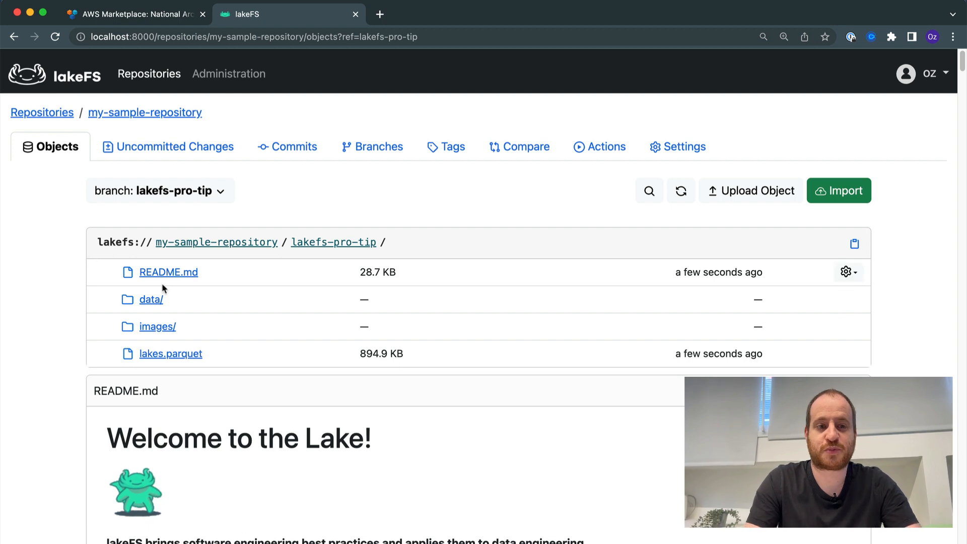
mouse_move(52, 250)
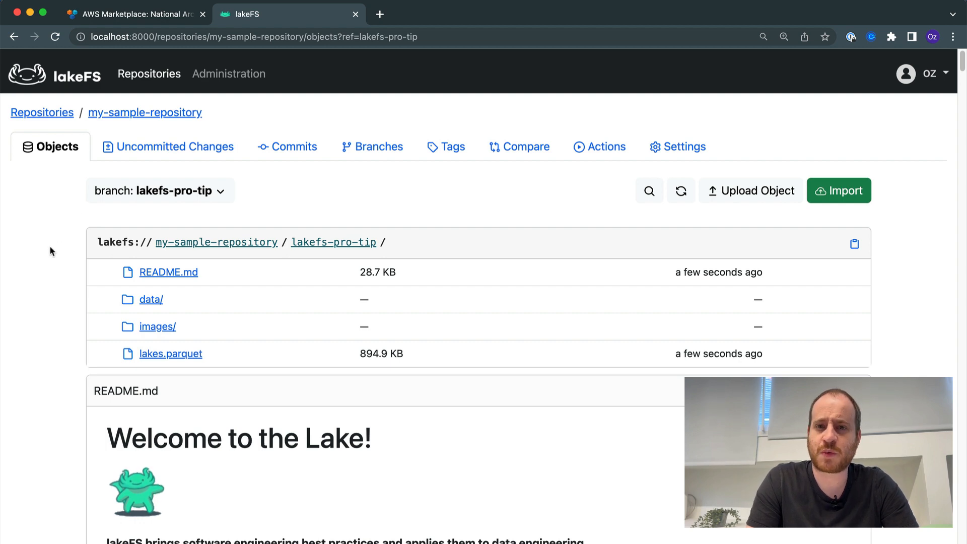
mouse_move(314, 194)
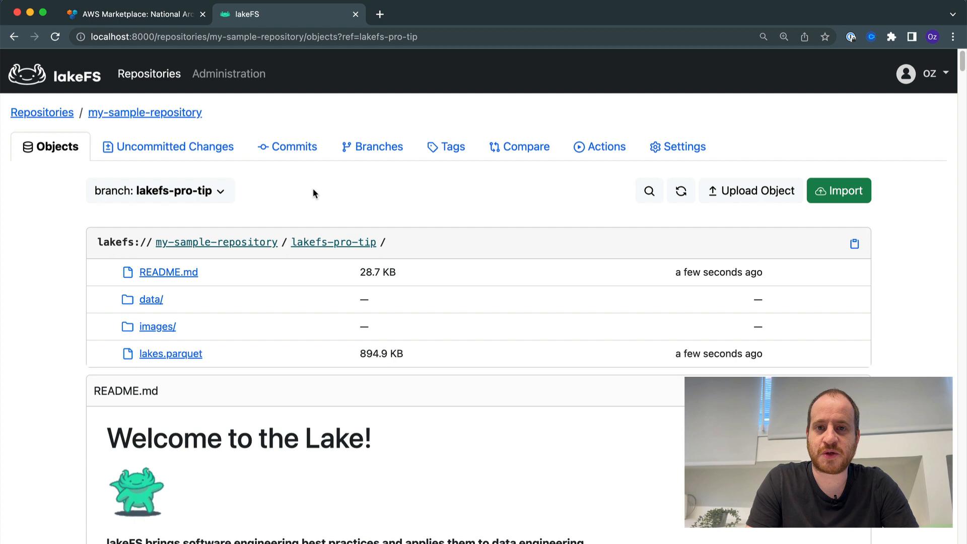
mouse_move(364, 204)
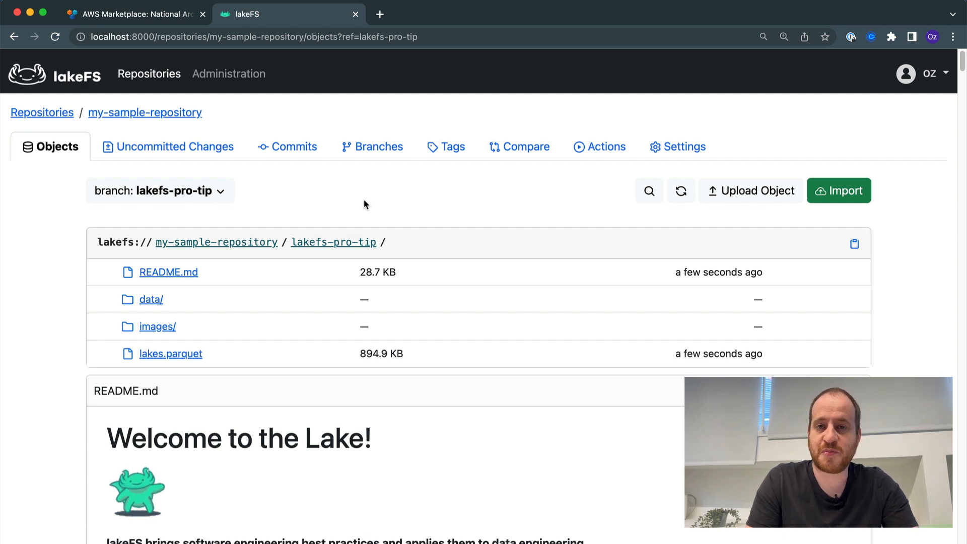
mouse_move(395, 190)
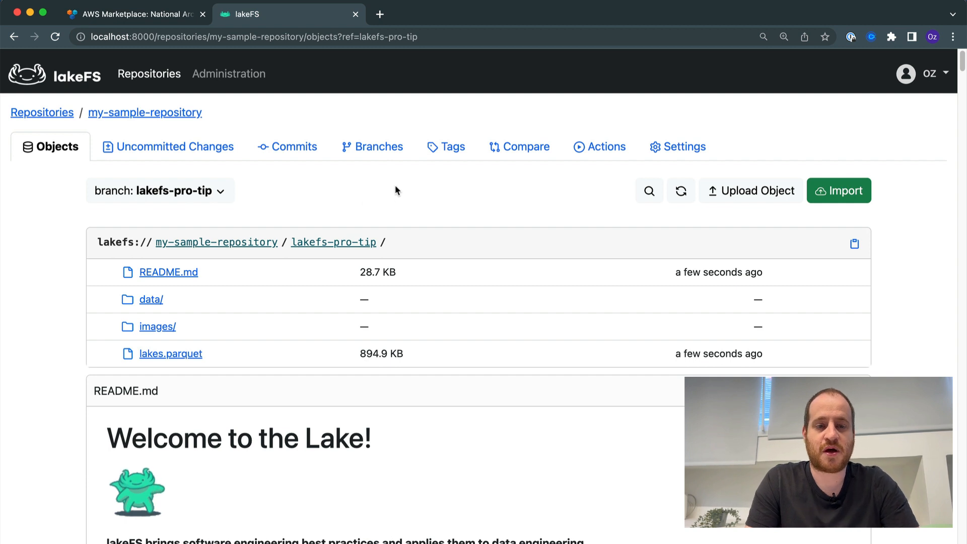
mouse_move(345, 202)
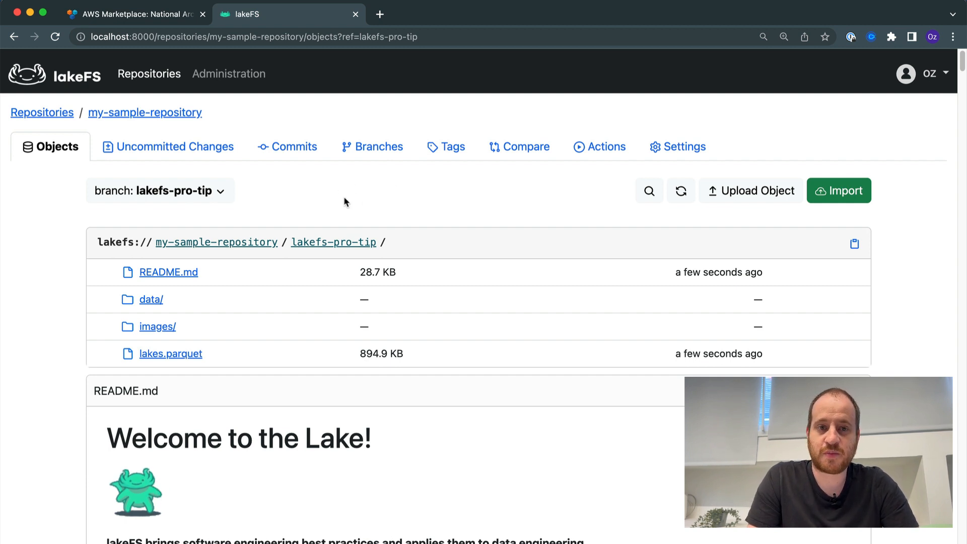
mouse_move(357, 162)
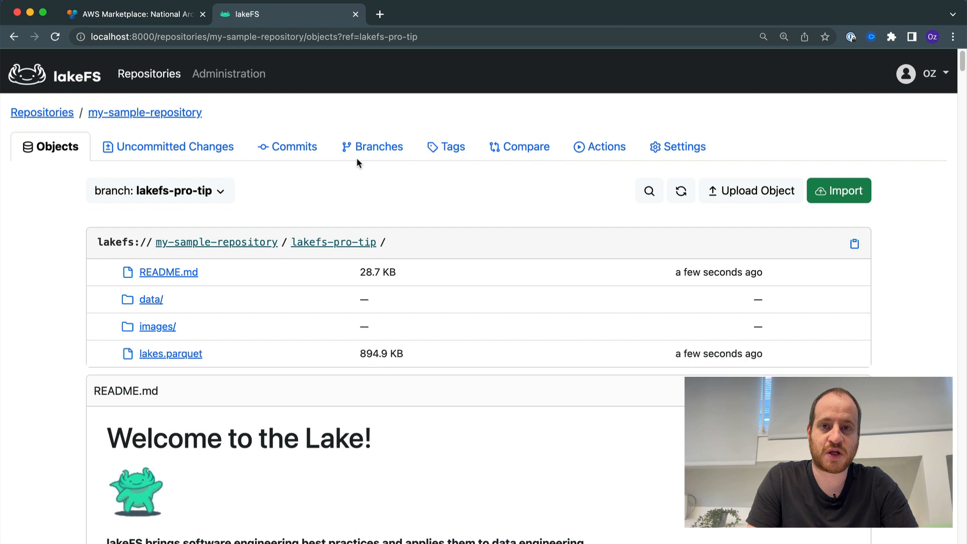
mouse_move(402, 229)
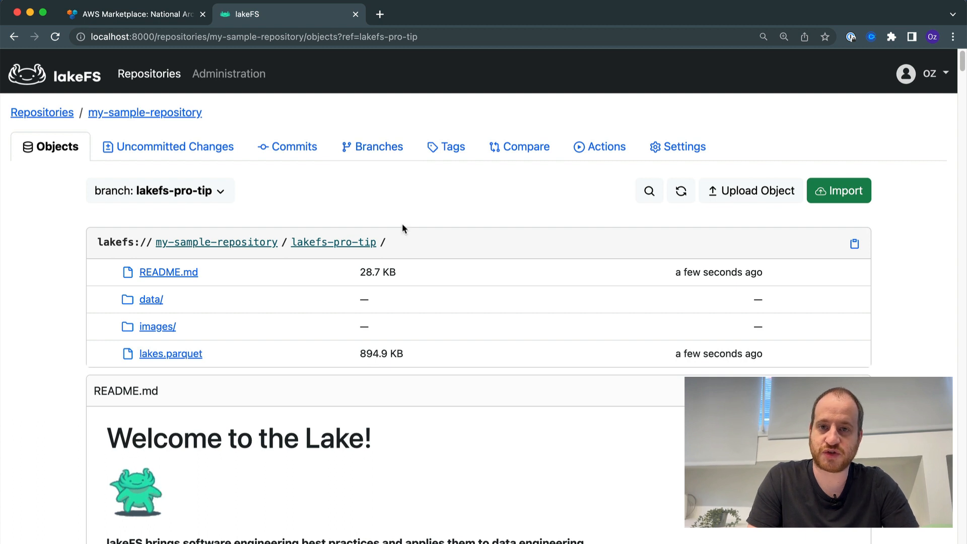
mouse_move(329, 201)
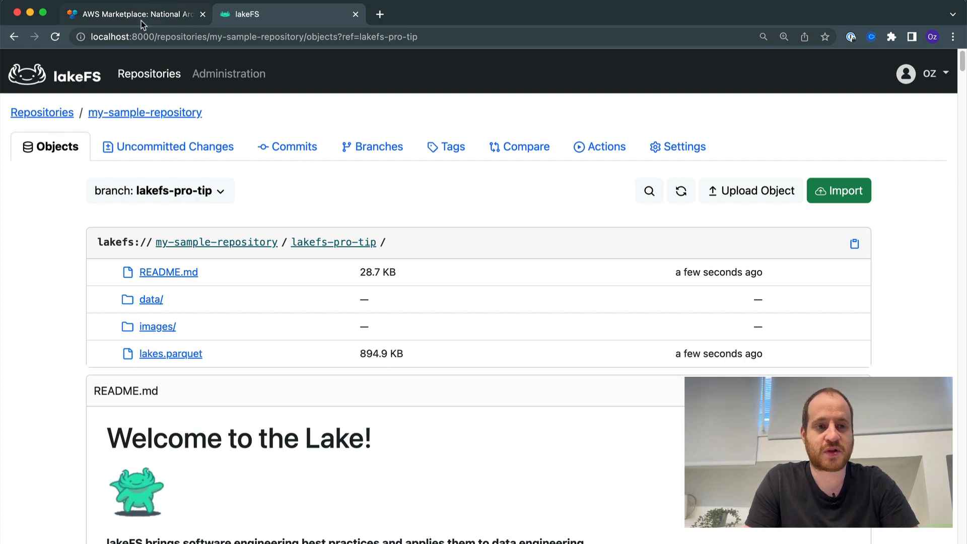
- Look up the National Archives Catalog dataset's AWS S3 resource details on the Marketplace listing
click(131, 13)
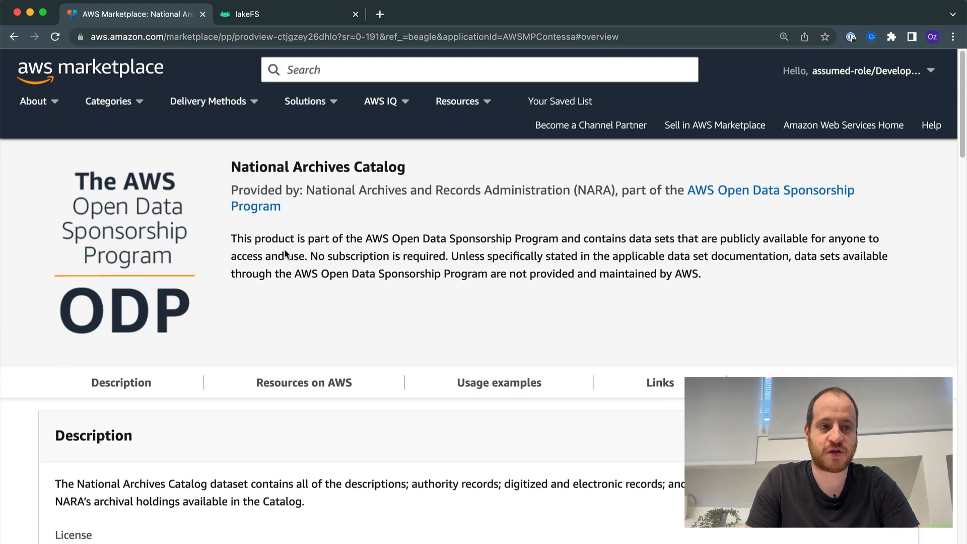
click(304, 383)
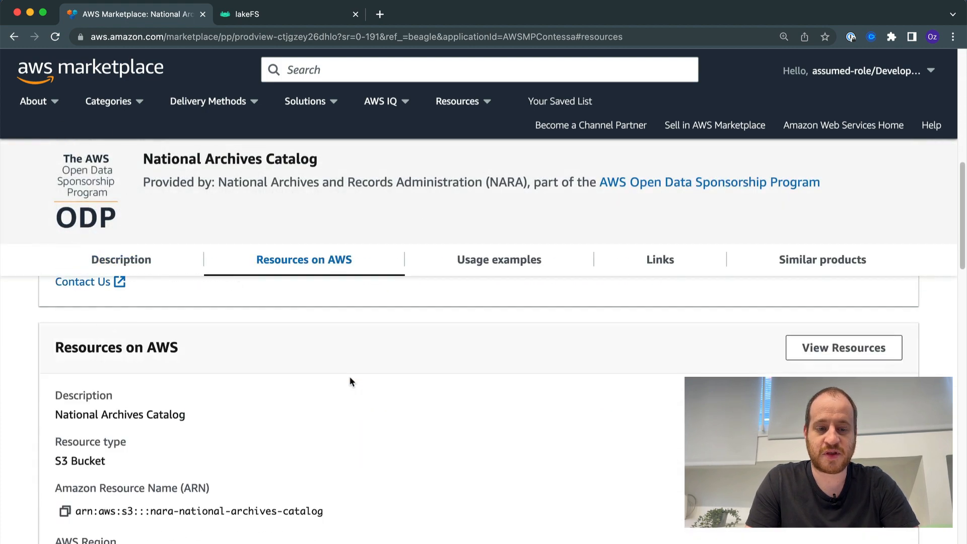
scroll(down, 3)
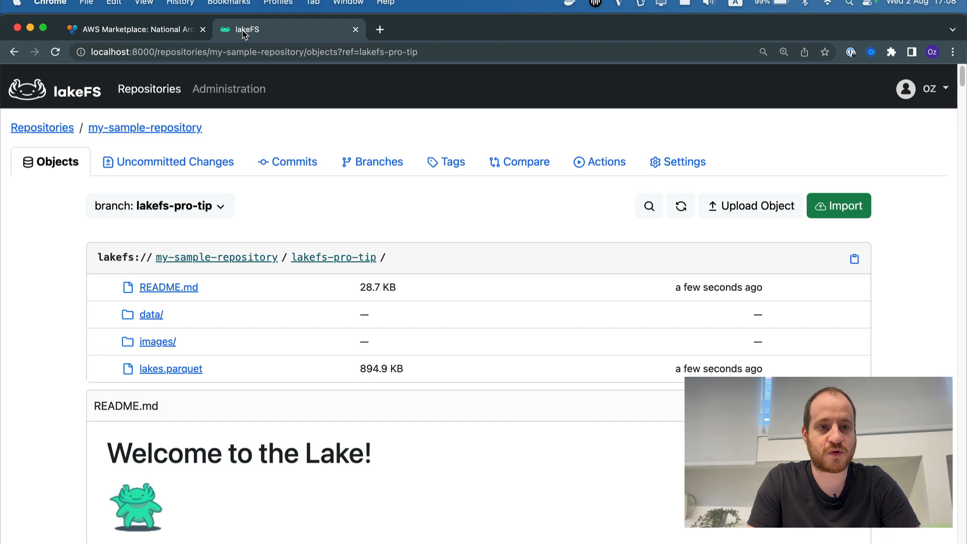
mouse_move(839, 206)
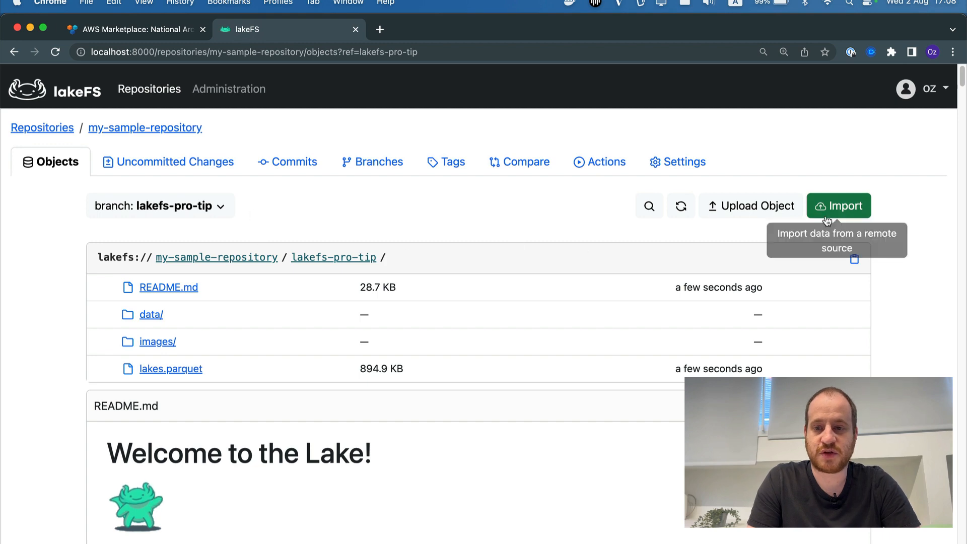
- Start an import from s3://nara-national-archives-catalog/ with destination data/archives
click(839, 206)
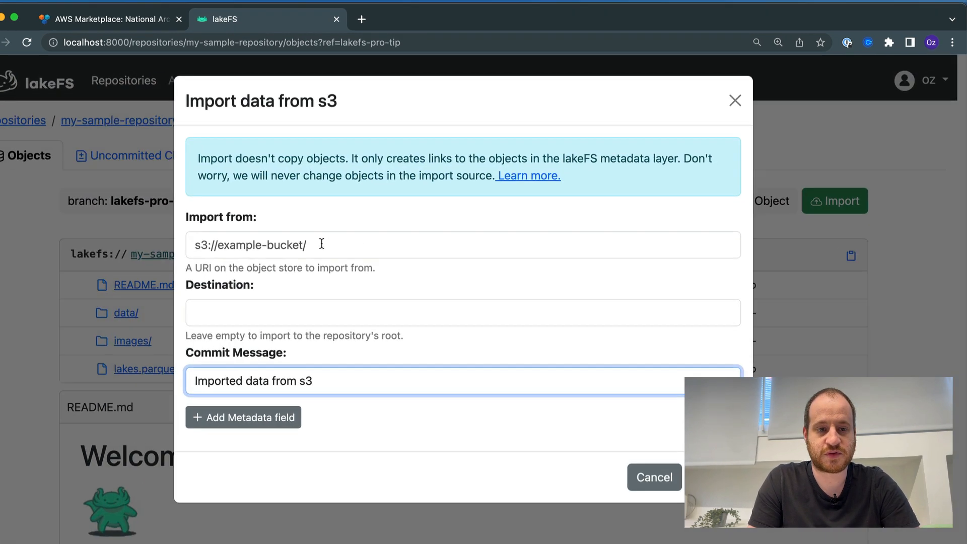
text(s3://nara-national-archives-catalog/)
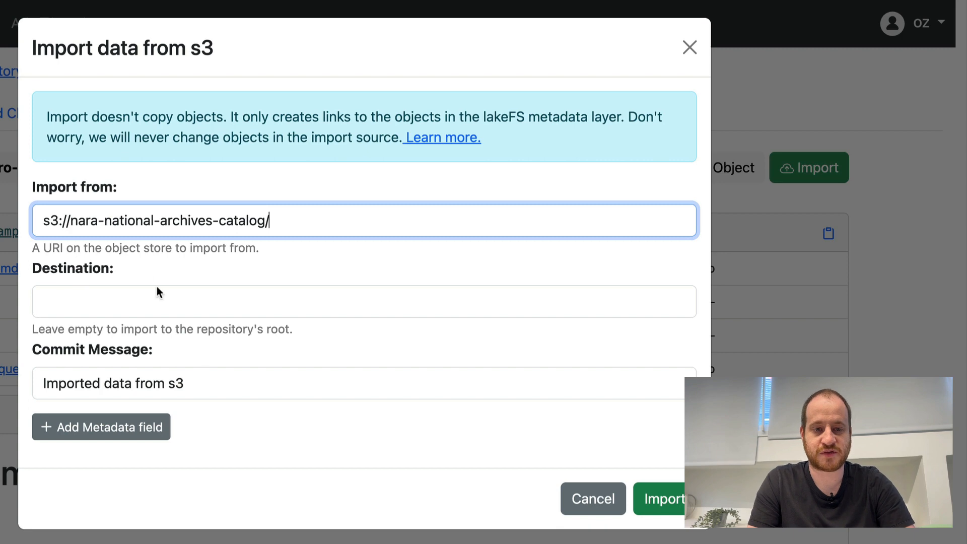
click(364, 301)
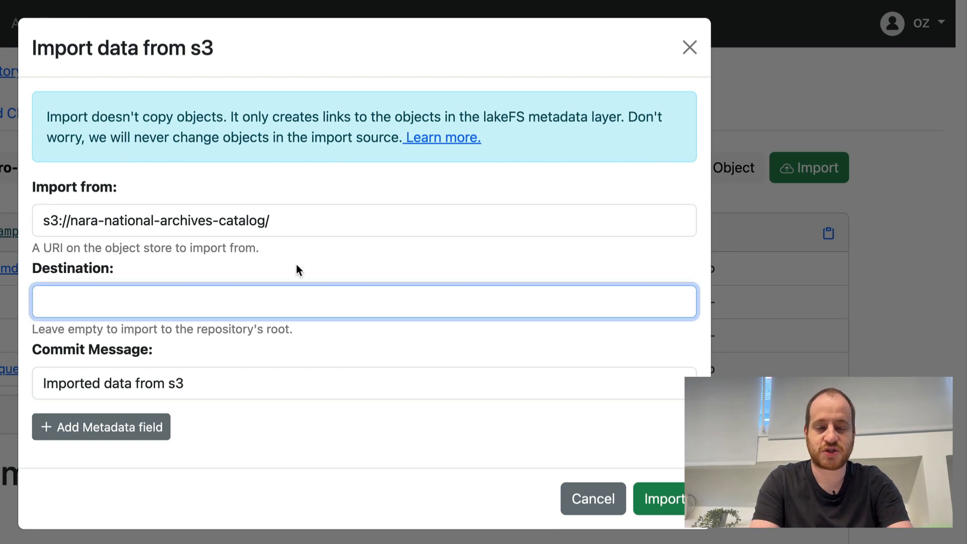
text(data)
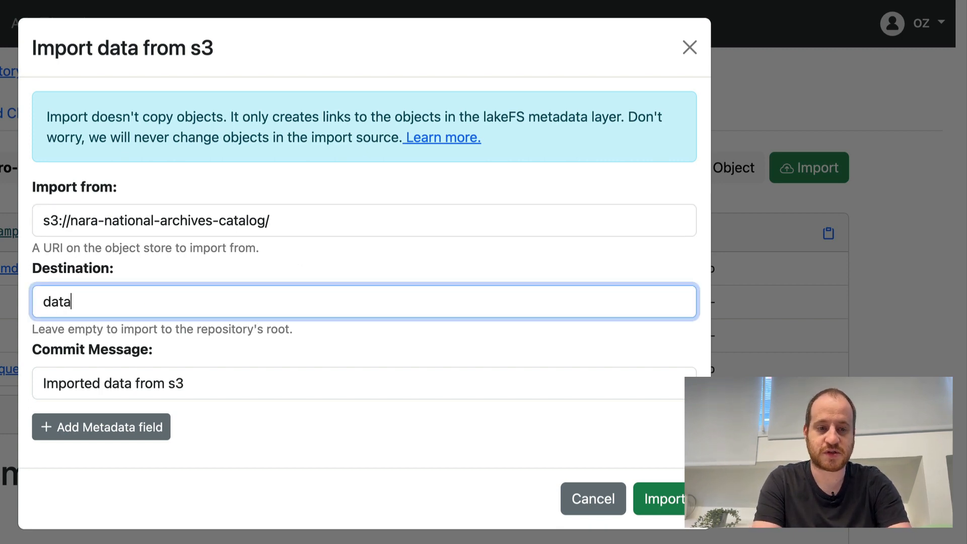
text(/archives)
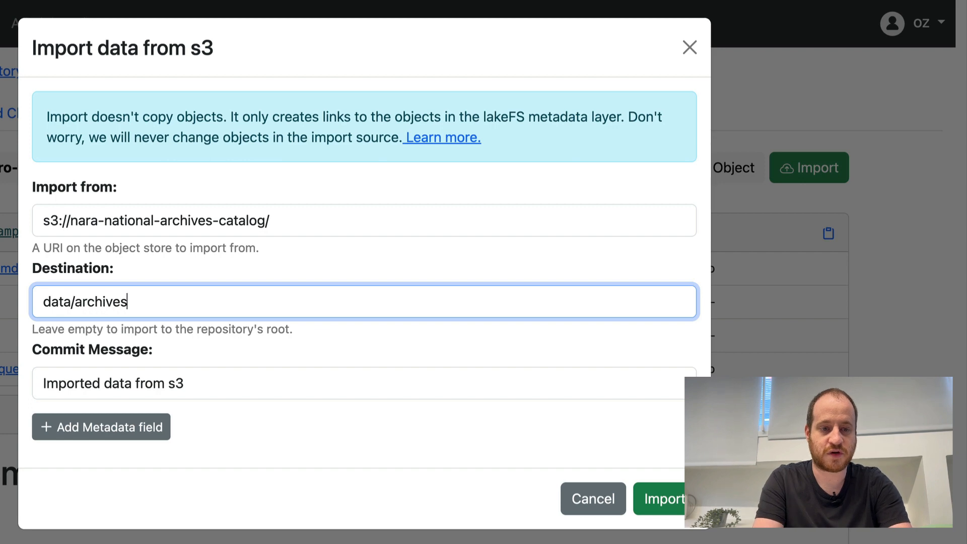
- Set the commit message to the bucket URL and add a source_url metadata key
click(364, 383)
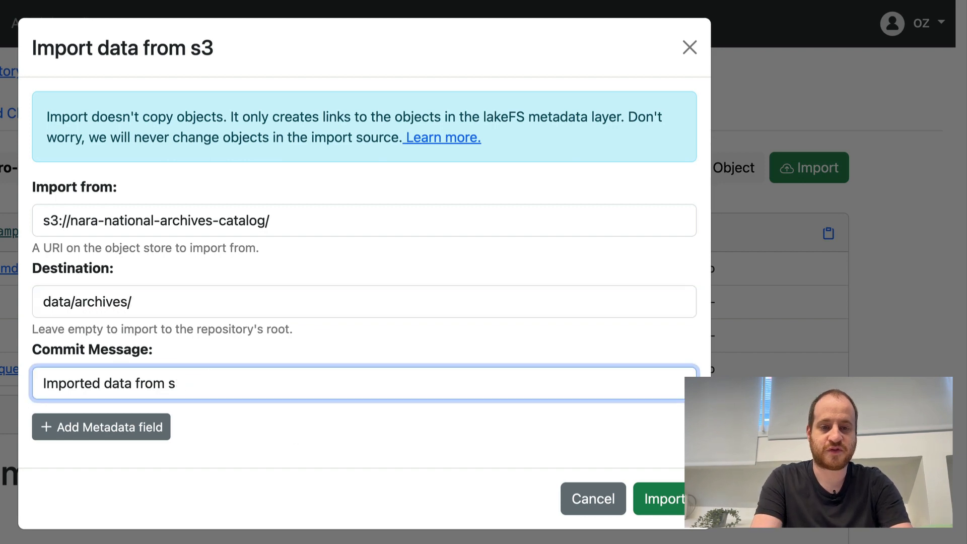
text(3://nara-national-archives-catalog/)
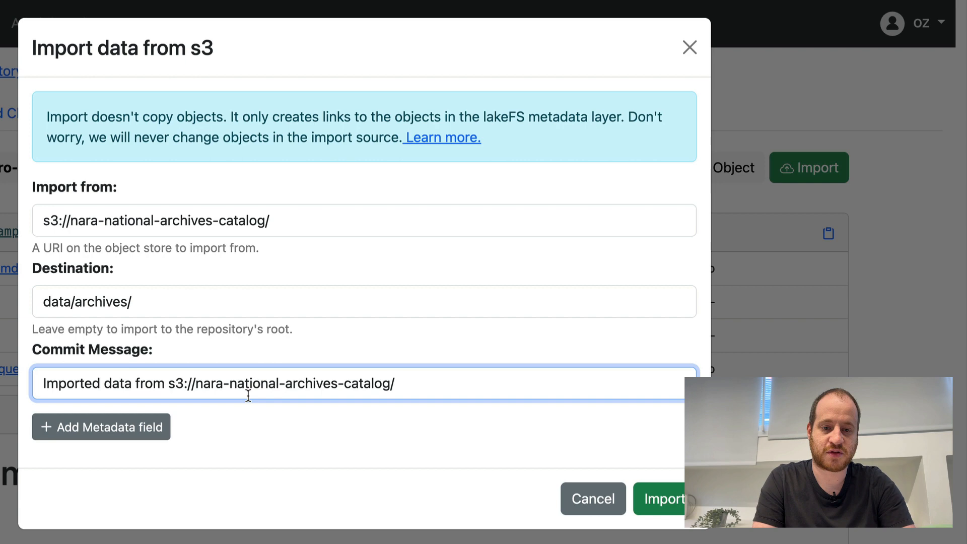
click(101, 427)
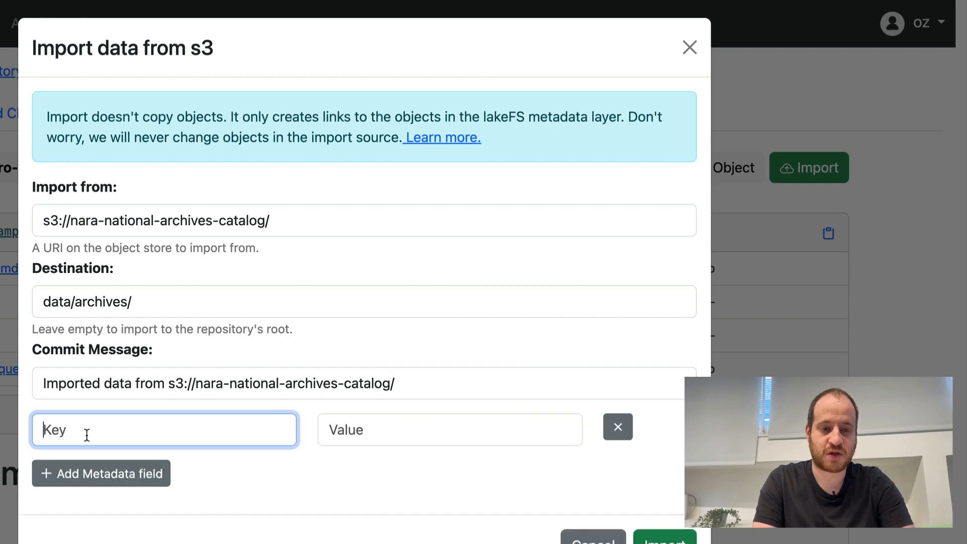
text(source_url)
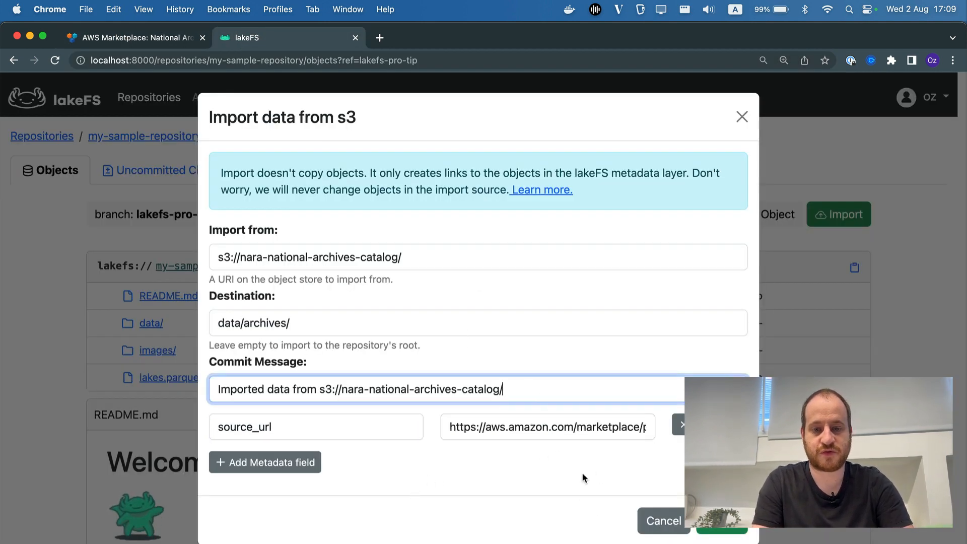
- Run the import of the 31,455 objects into lakefs-pro-tip and dismiss the success message
click(721, 529)
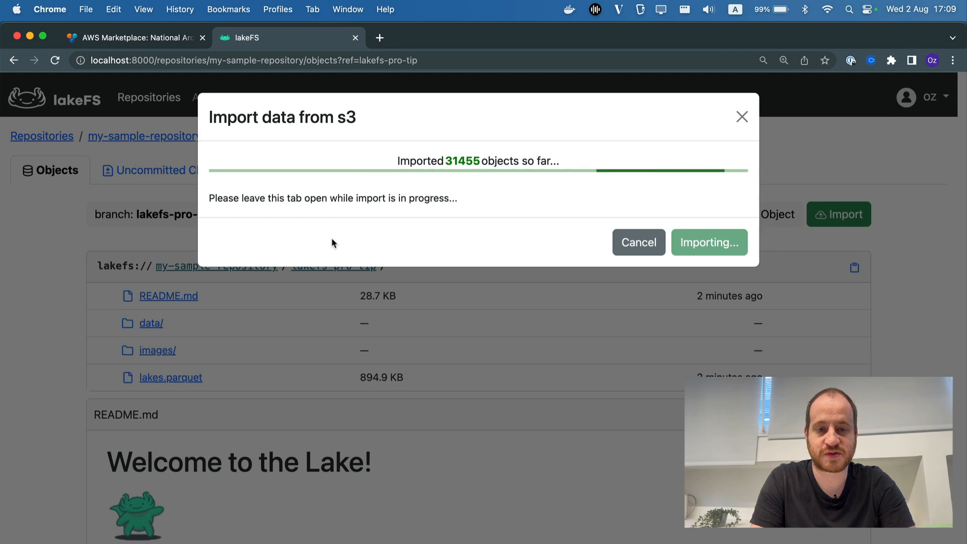
mouse_move(440, 255)
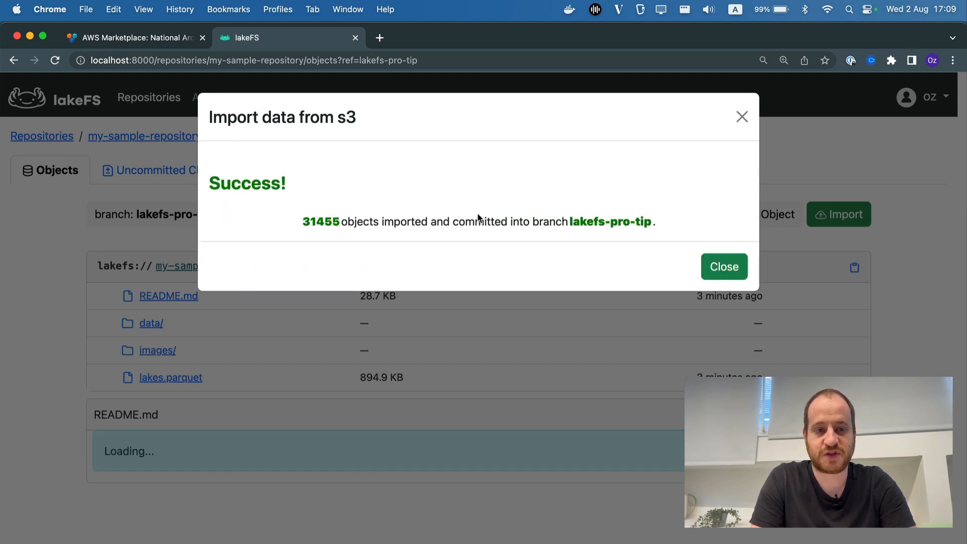
click(723, 266)
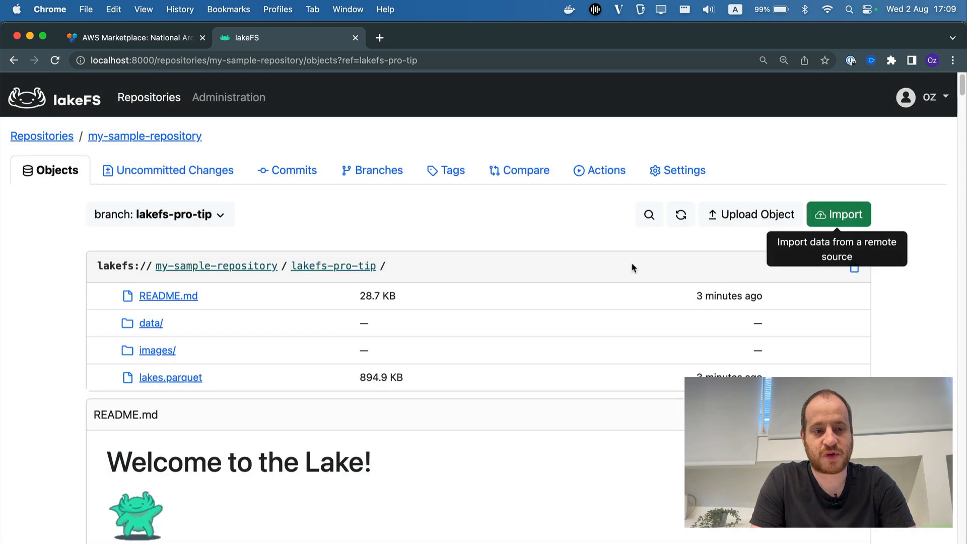
- Browse into data/archives/backups/organization to list its JSON files
click(150, 323)
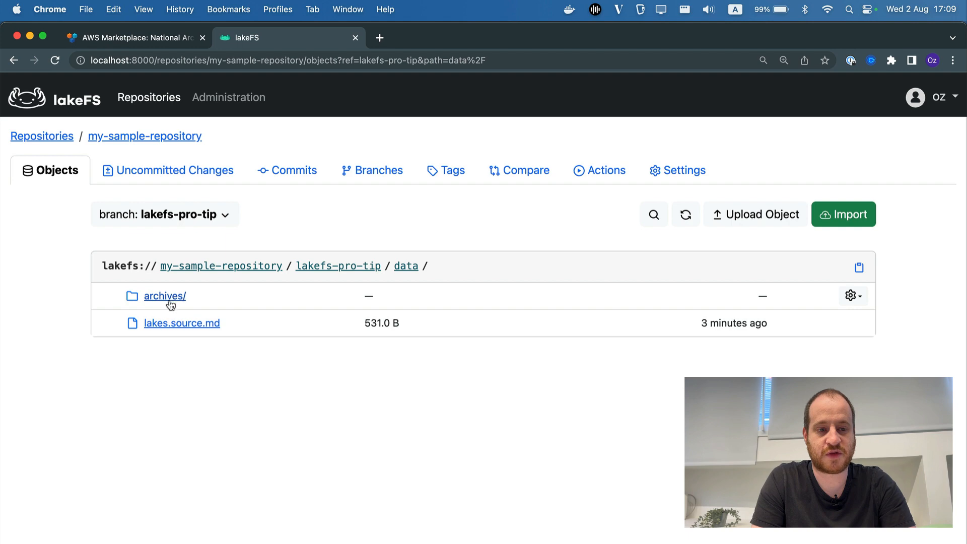
click(164, 295)
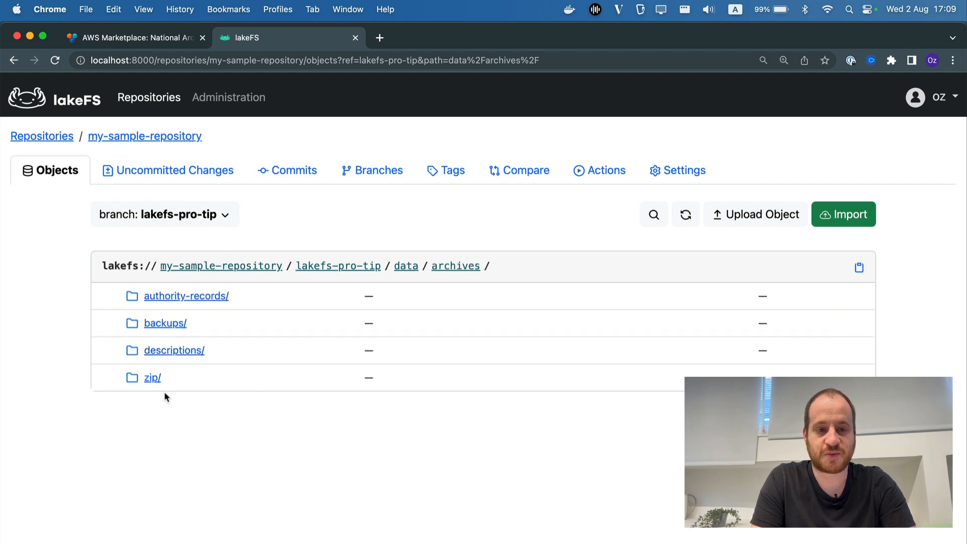
click(164, 323)
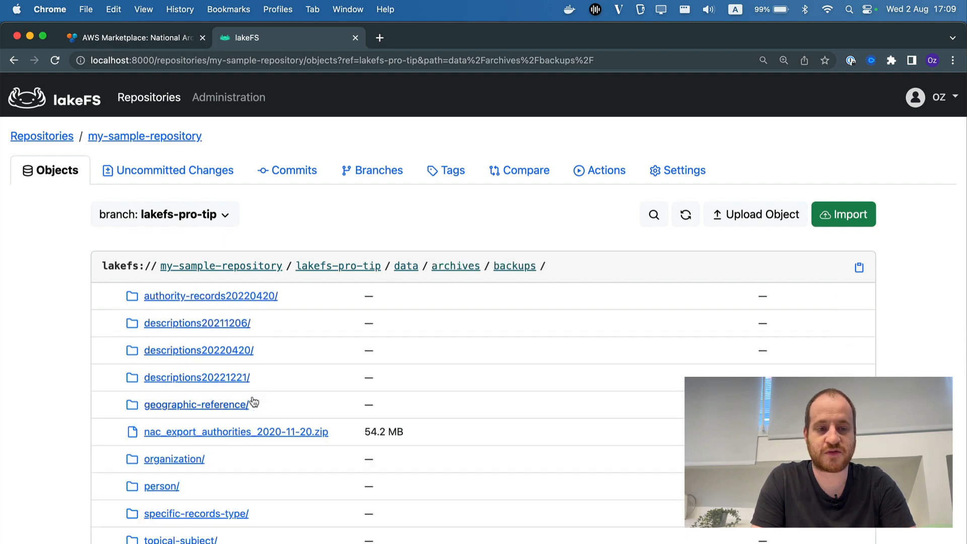
click(173, 458)
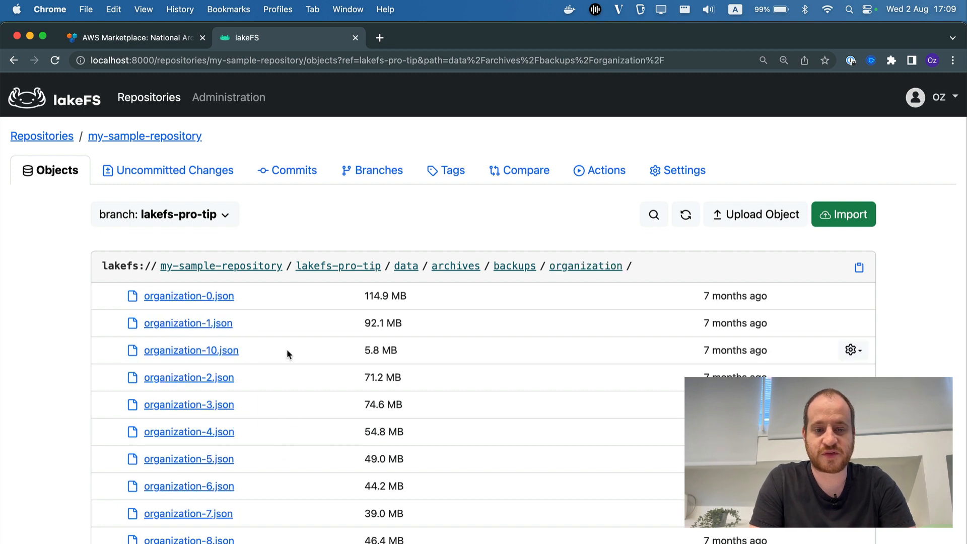
mouse_move(494, 317)
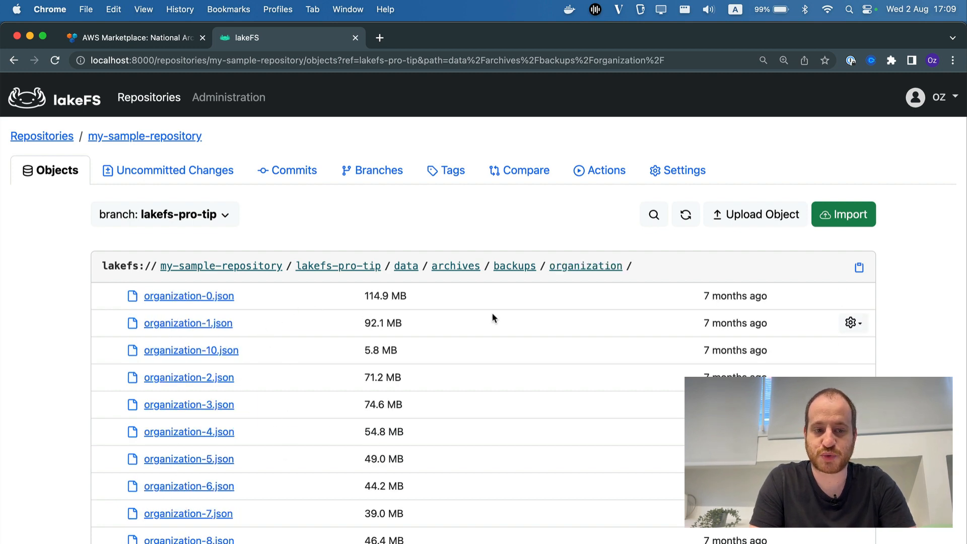
click(853, 295)
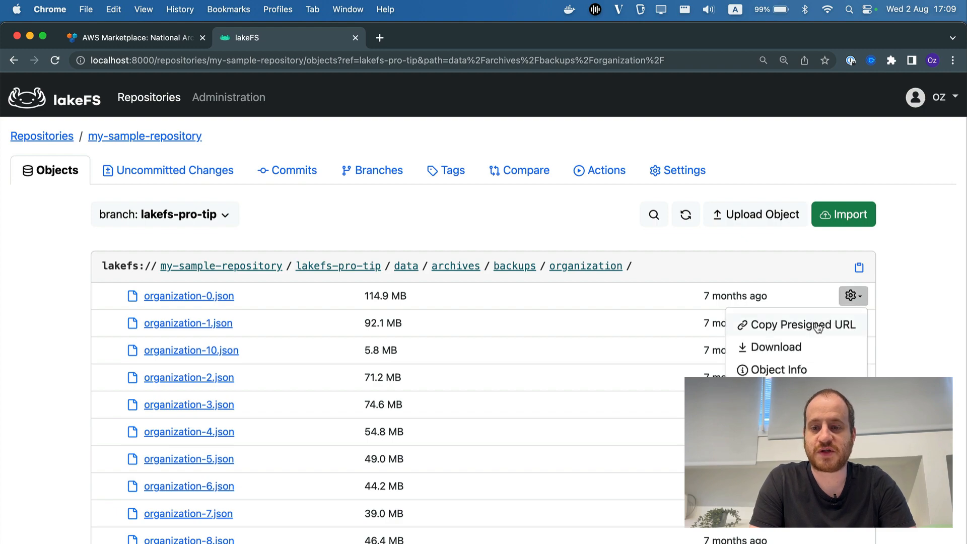
click(778, 369)
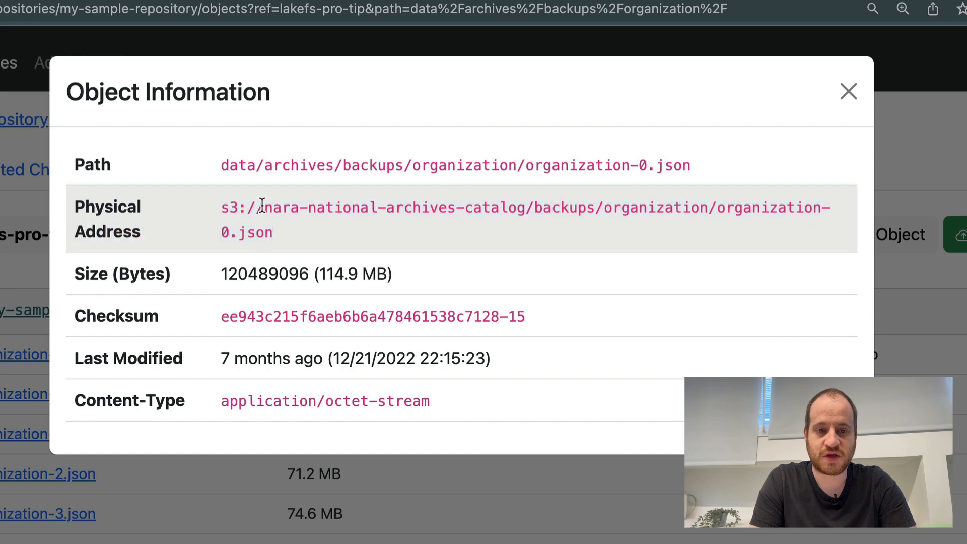
drag(265, 207, 521, 208)
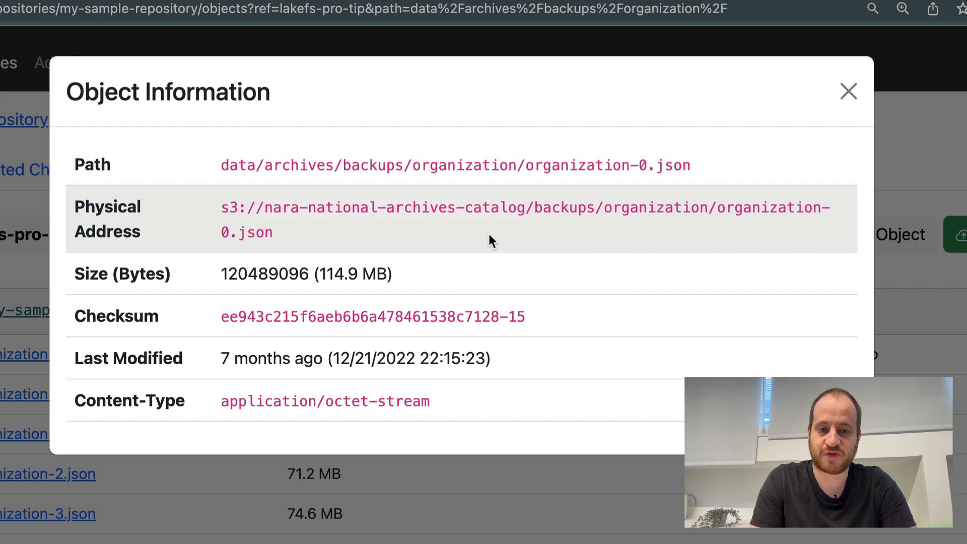
click(847, 92)
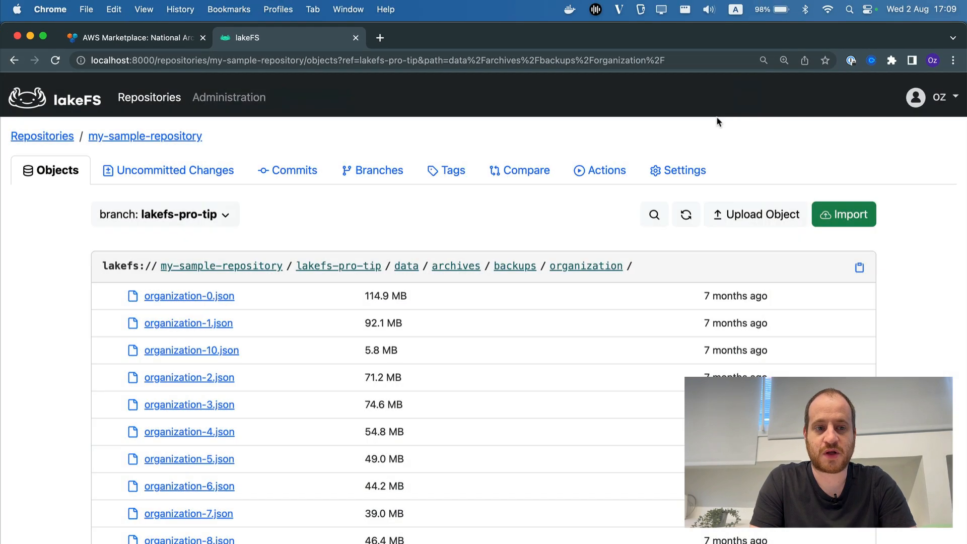
- View the import commit's source_url metadata and load the full count of 31,455 added objects
click(286, 170)
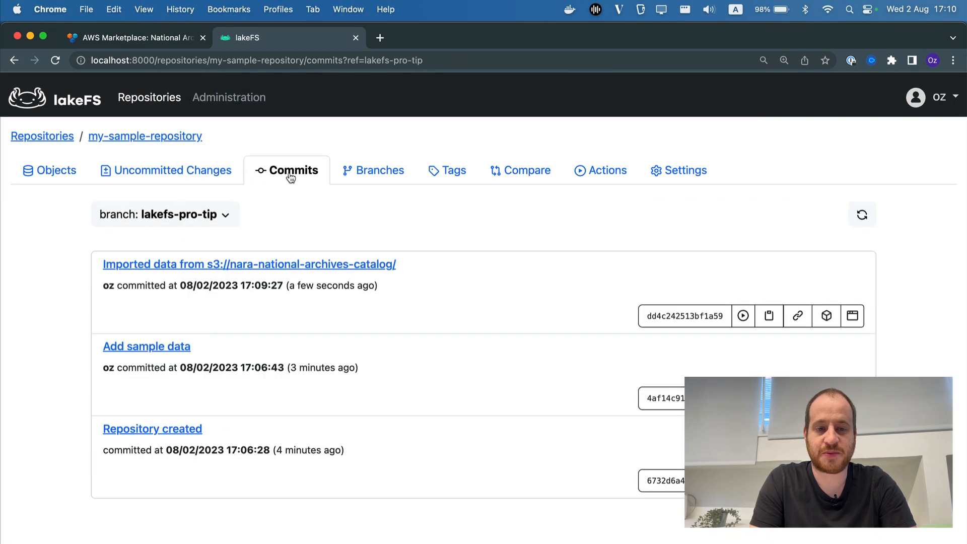
click(249, 264)
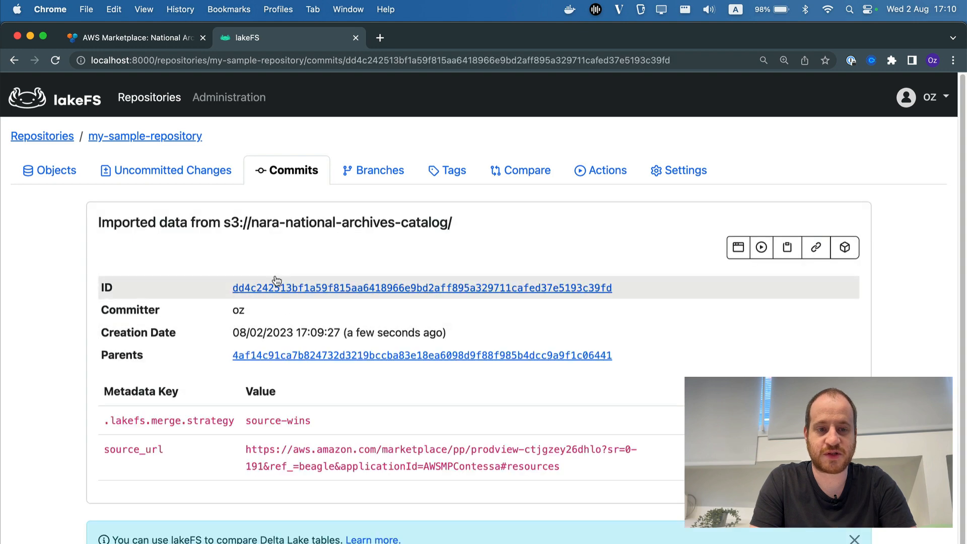
scroll(down, 3)
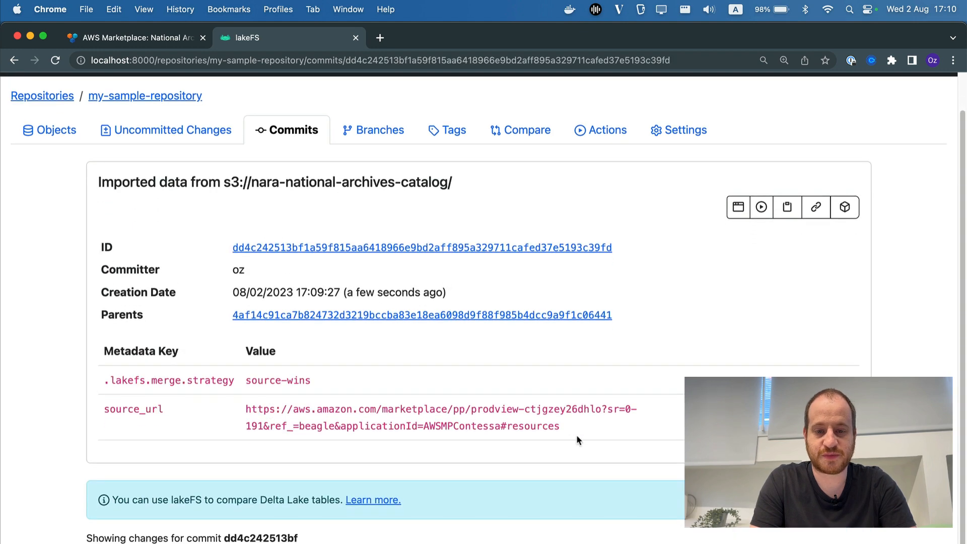
mouse_move(233, 410)
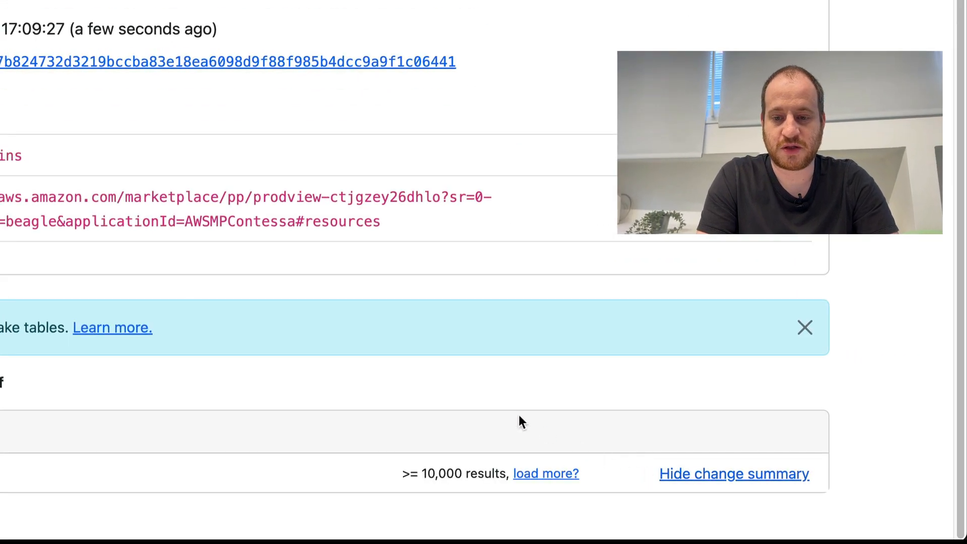
click(545, 474)
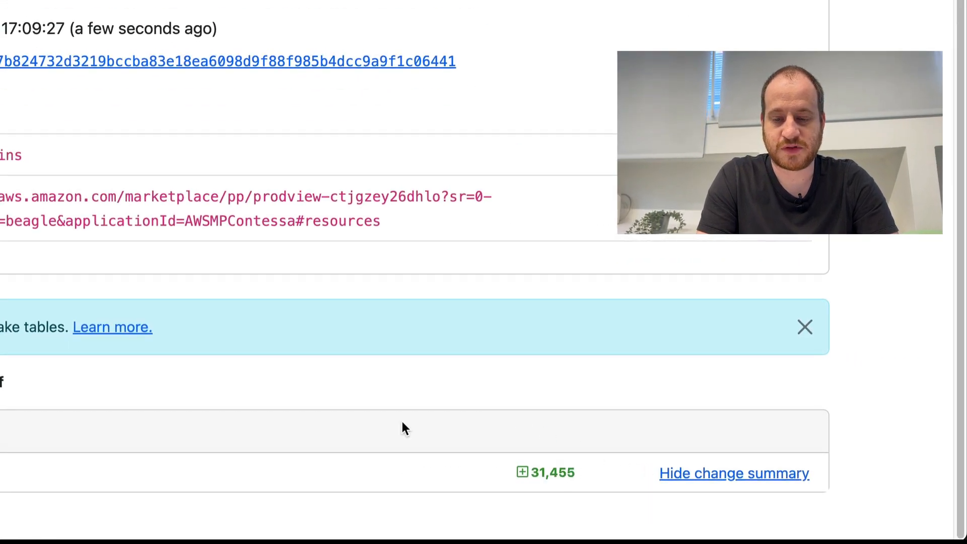
mouse_move(521, 472)
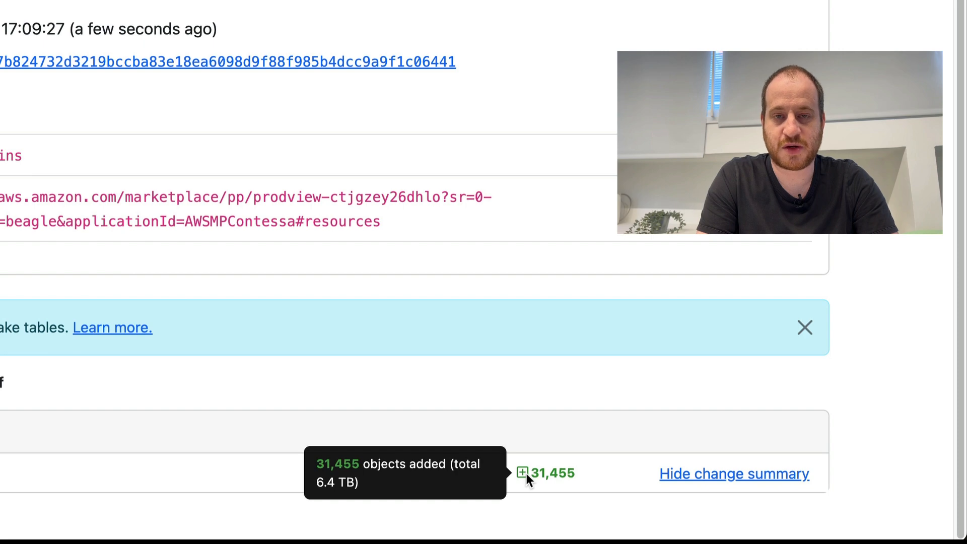